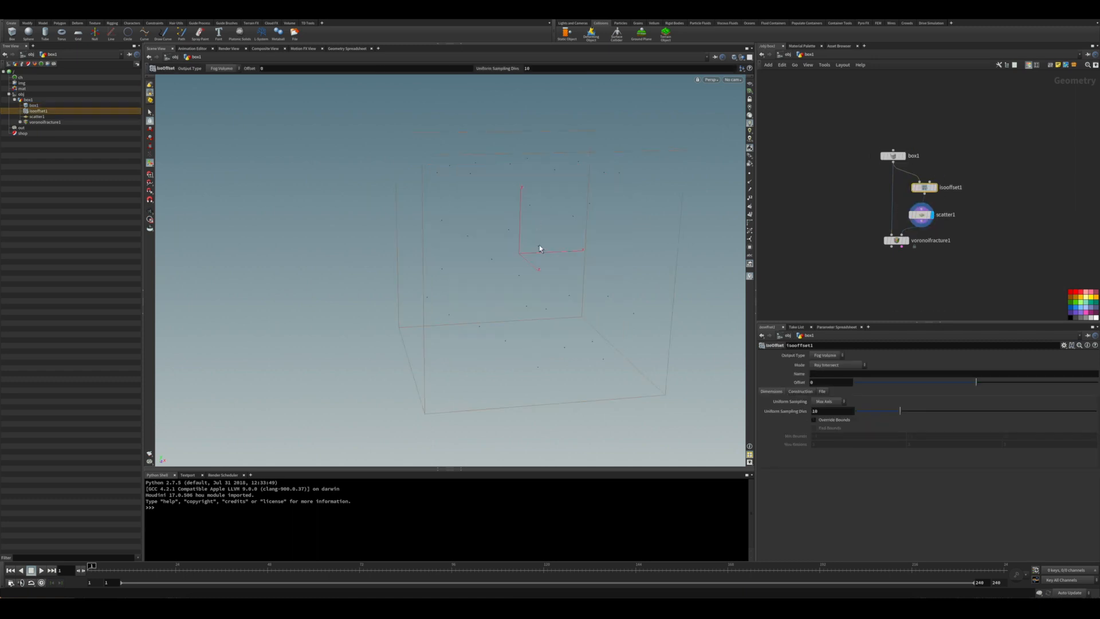
{"action": "mouse_move", "coordinate": [881, 288]}
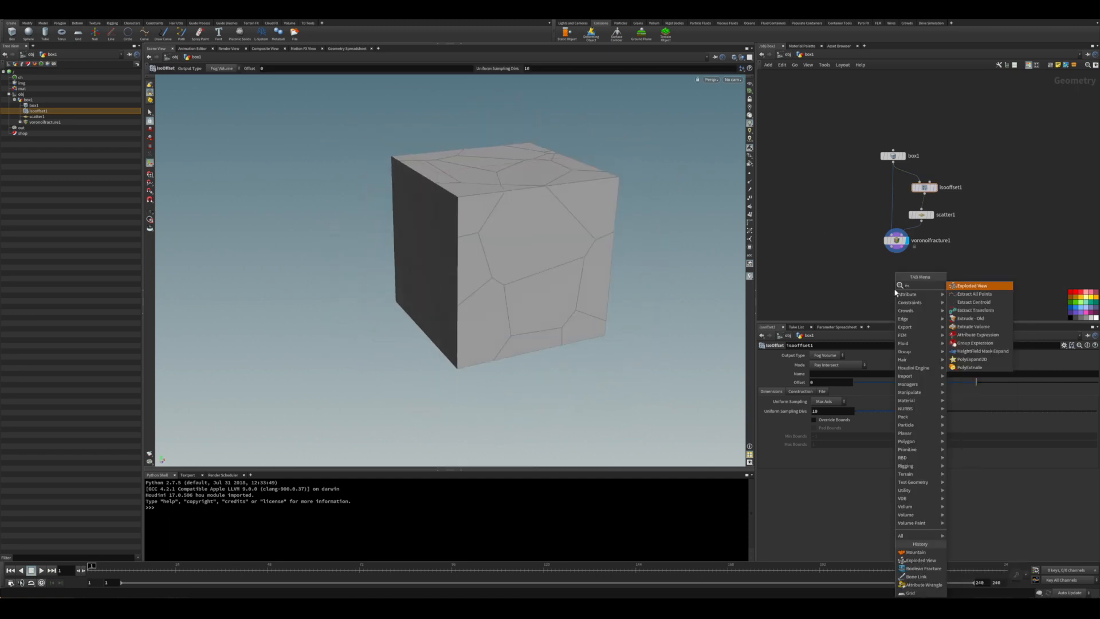
- Add an Exploded View node after voronoifracture1 to spread the fractured pieces apart
{"action": "left_click", "coordinate": [970, 285]}
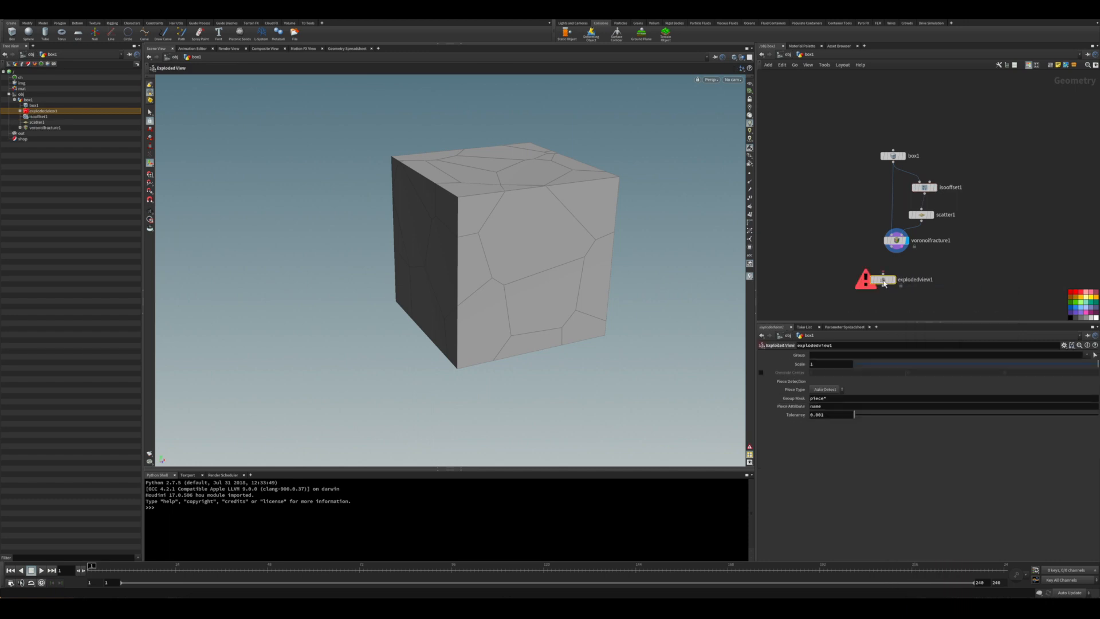
{"action": "left_click", "coordinate": [883, 279]}
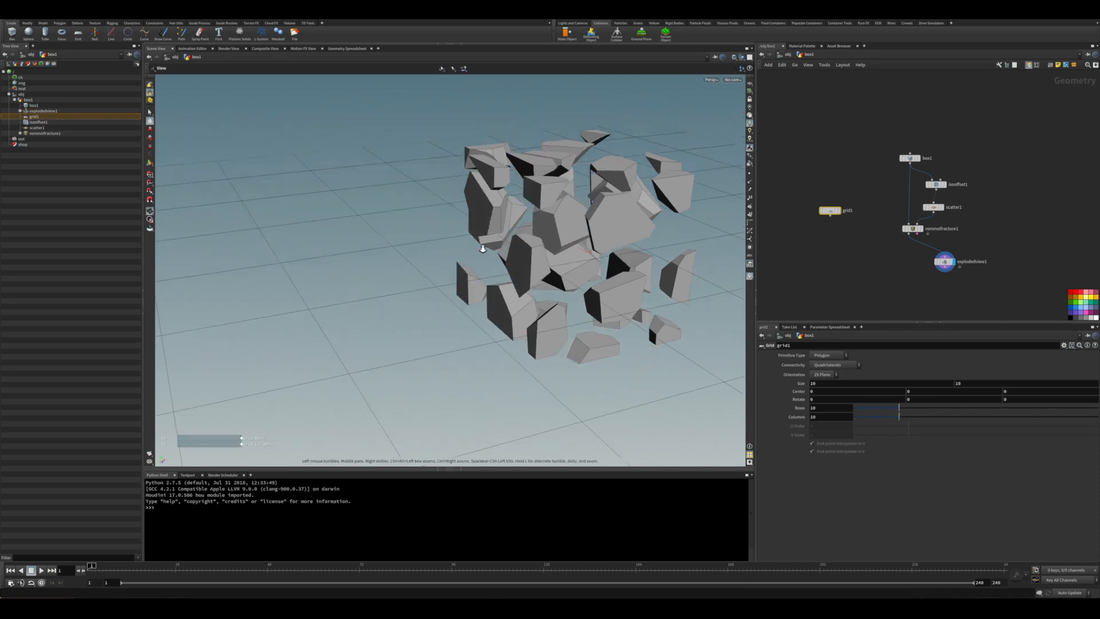
- View grid1's output and add a Copy to Points node copying the grid onto the scattered points
{"action": "left_click", "coordinate": [830, 211]}
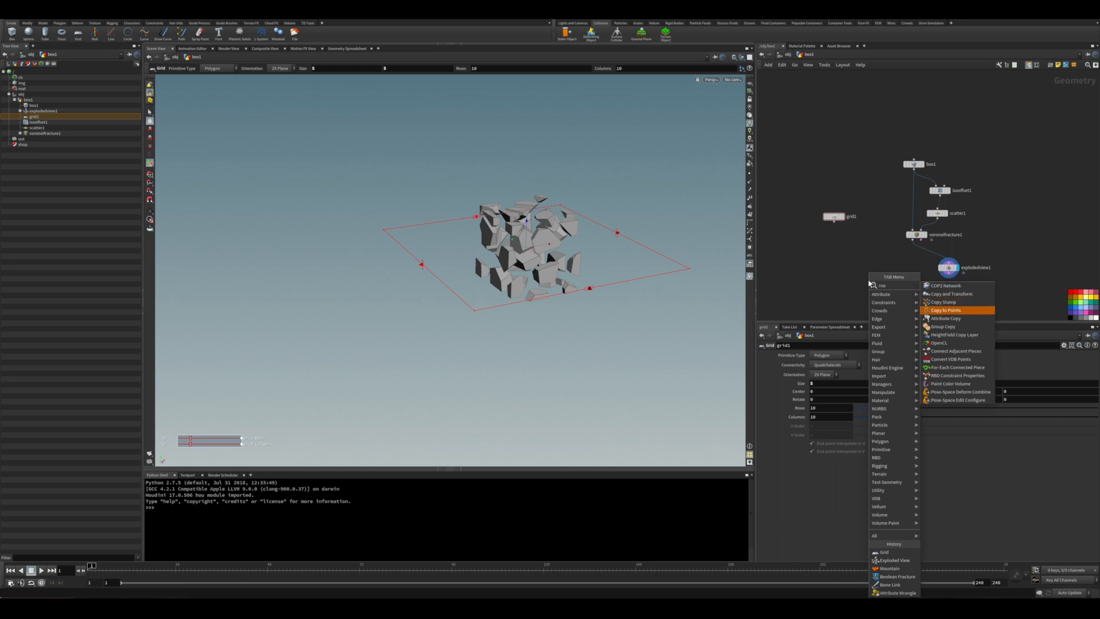
{"action": "left_click", "coordinate": [947, 310]}
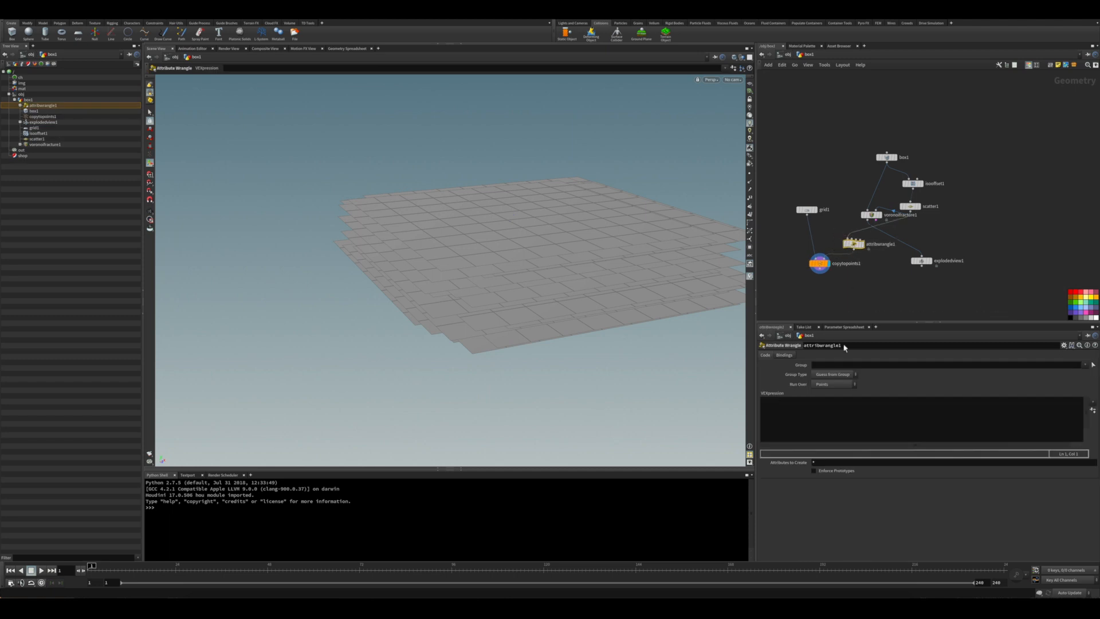
{"action": "left_click", "coordinate": [833, 384]}
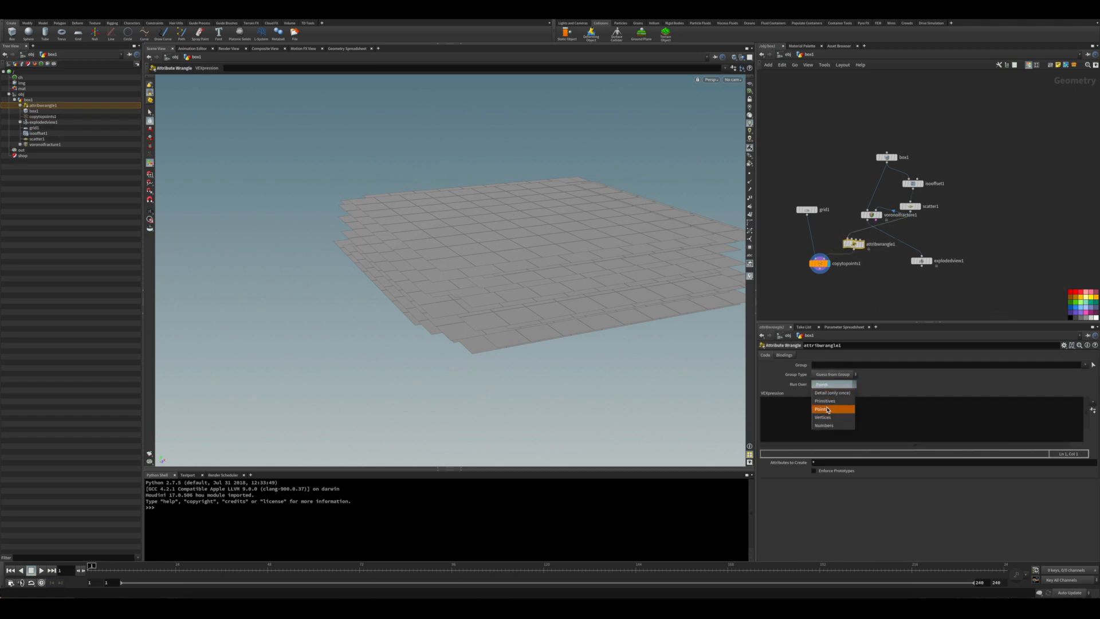
{"action": "left_click", "coordinate": [826, 409]}
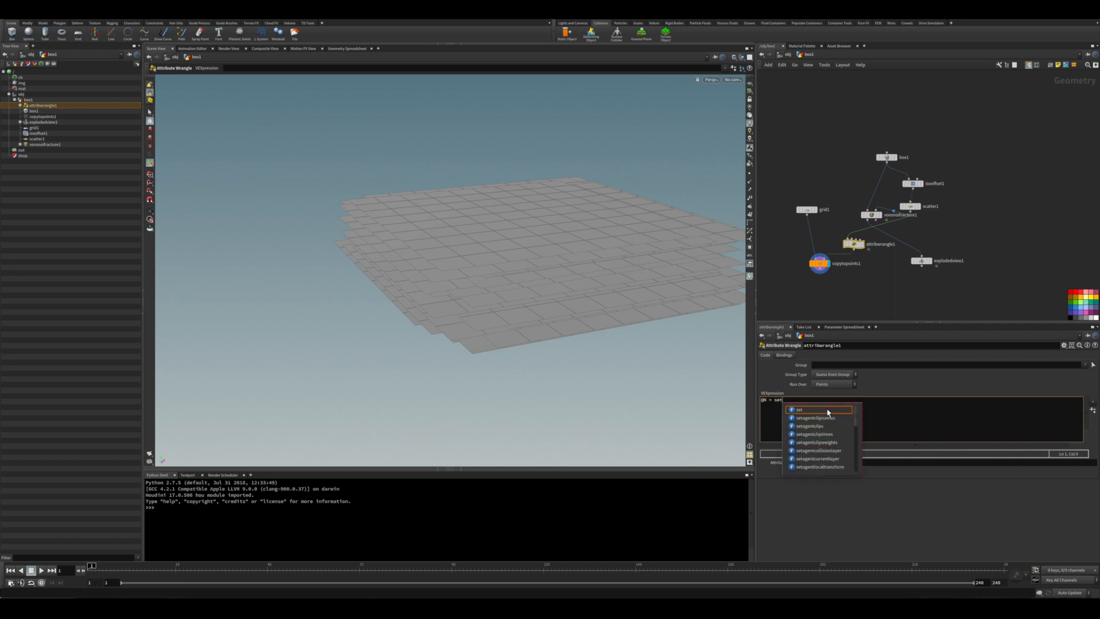
{"action": "left_click", "coordinate": [798, 409]}
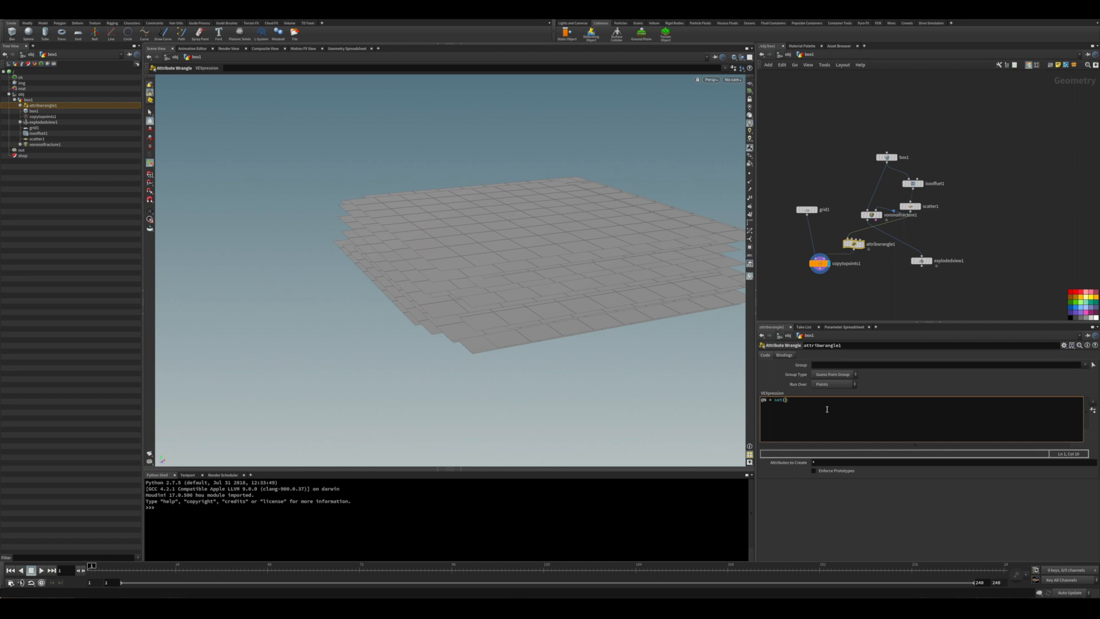
{"action": "type", "text": "rand("}
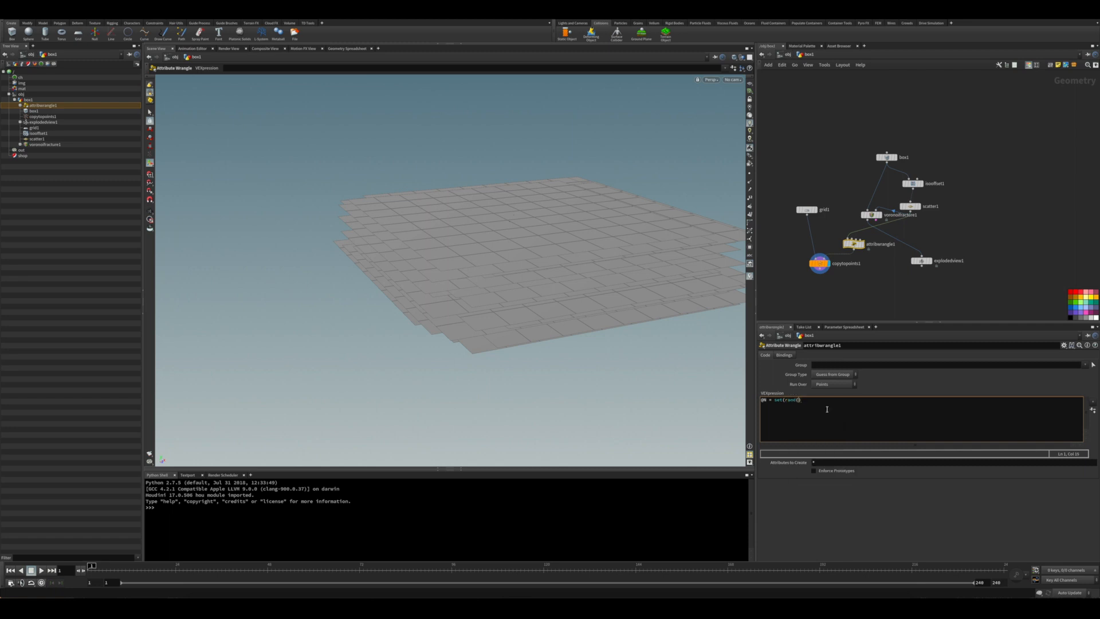
{"action": "type", "text": "@ptnum+3"}
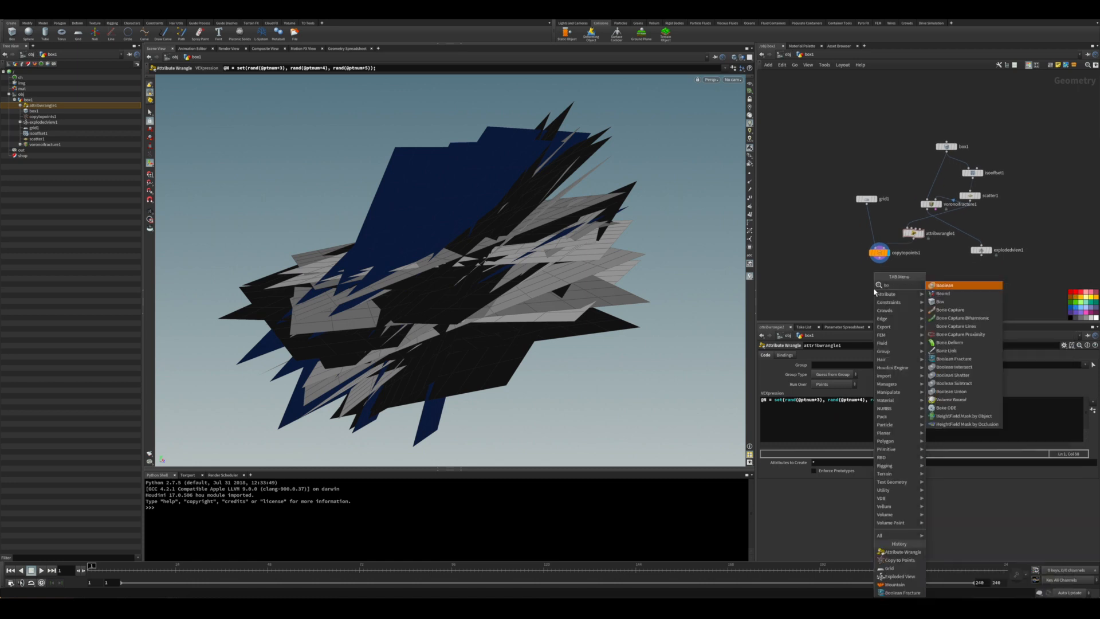
{"action": "mouse_move", "coordinate": [964, 288]}
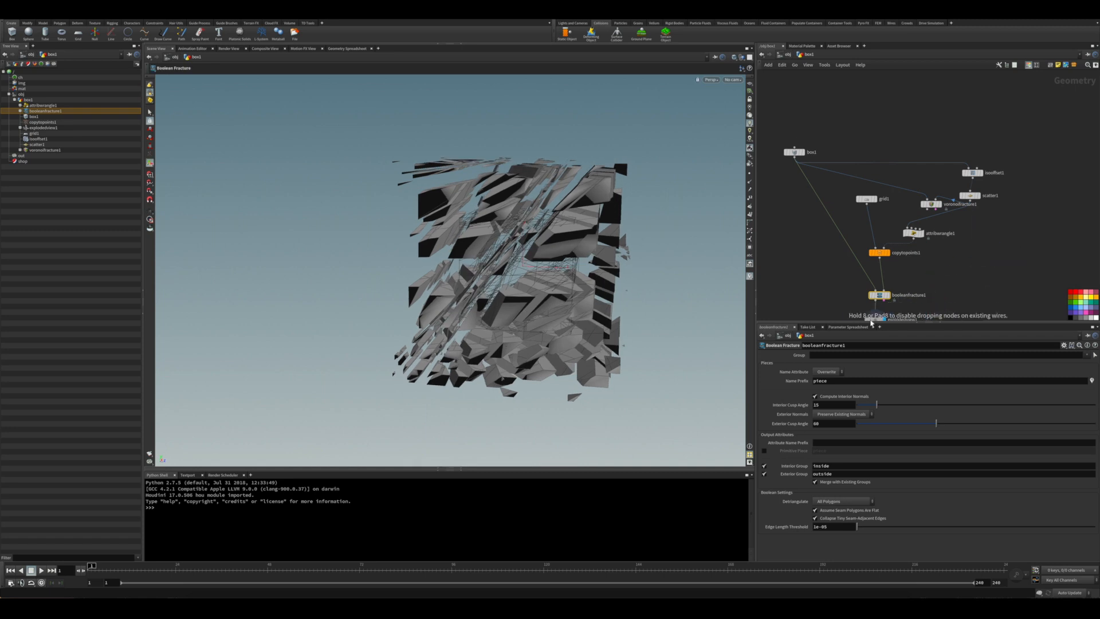
- Place the Mountain SOP before copytopoints1 and bring up grid1's rows and columns settings
{"action": "left_click", "coordinate": [873, 161]}
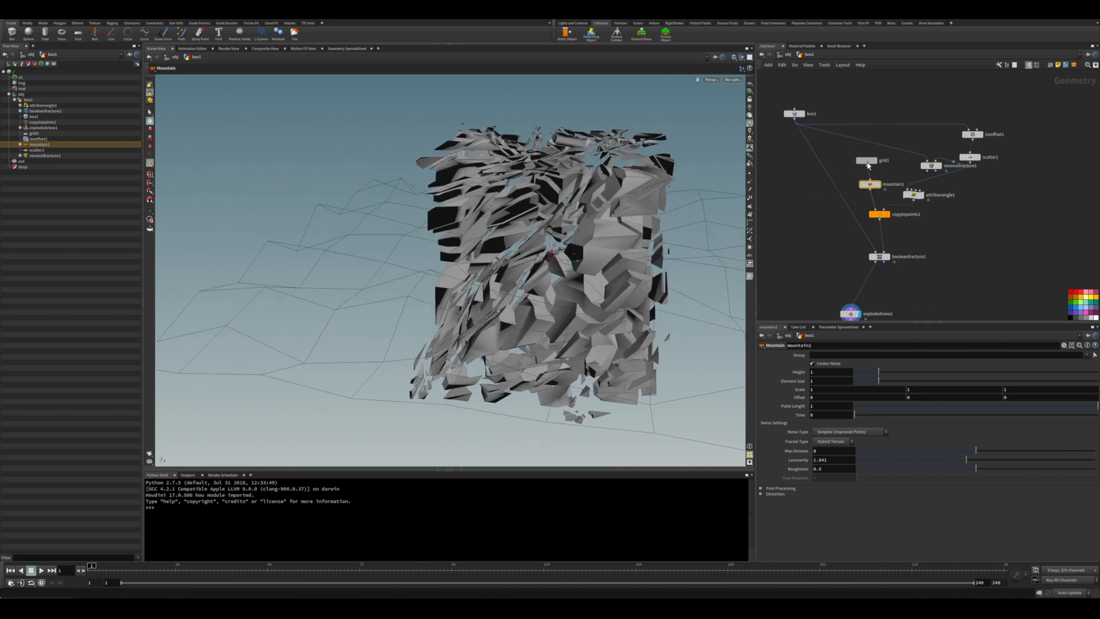
{"action": "left_click", "coordinate": [868, 161]}
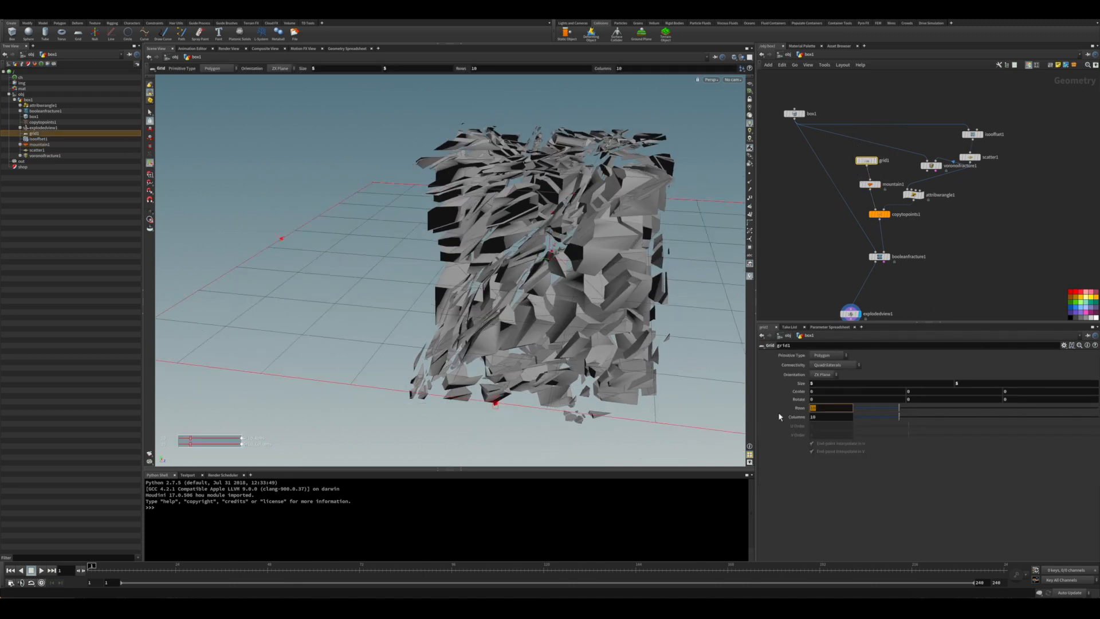